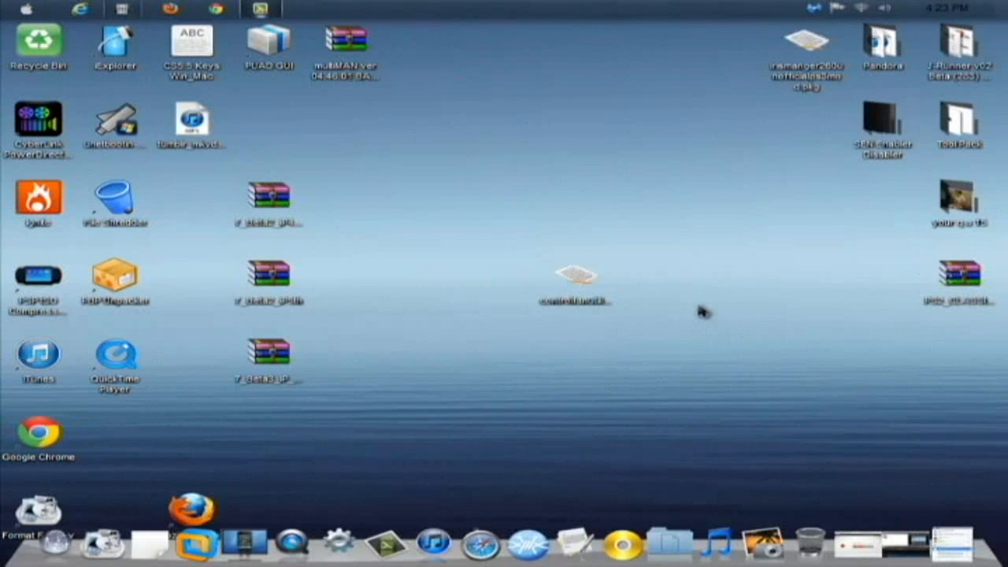
# Step: Select the controlfanutility .pkg file sitting on the desktop
pyautogui.click(576, 277)
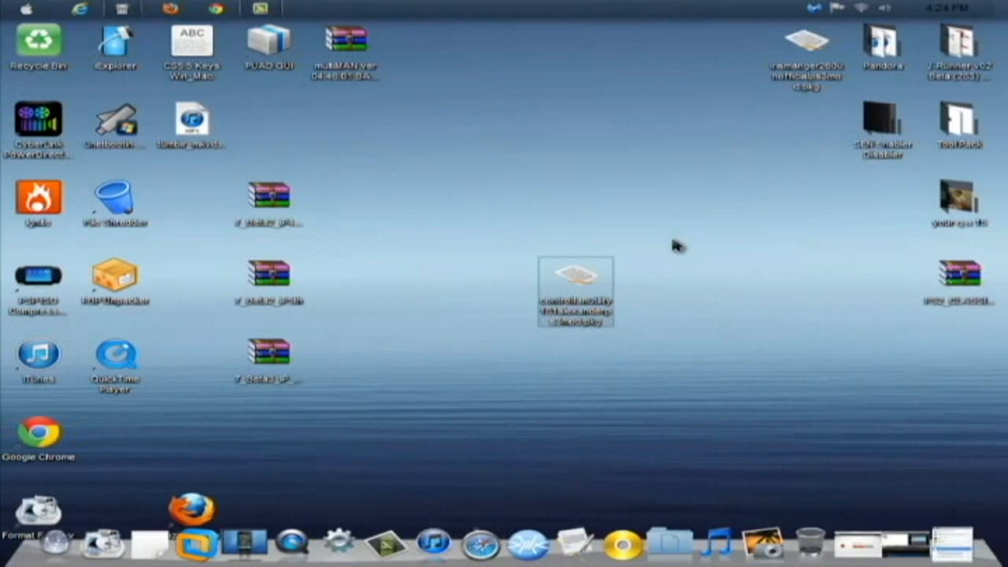
pyautogui.moveTo(661, 245)
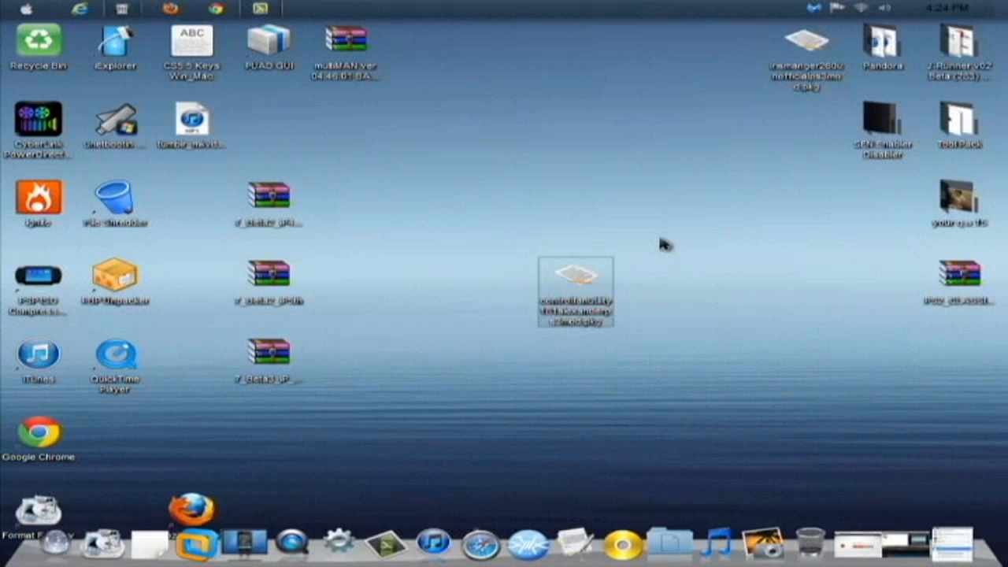
pyautogui.moveTo(683, 224)
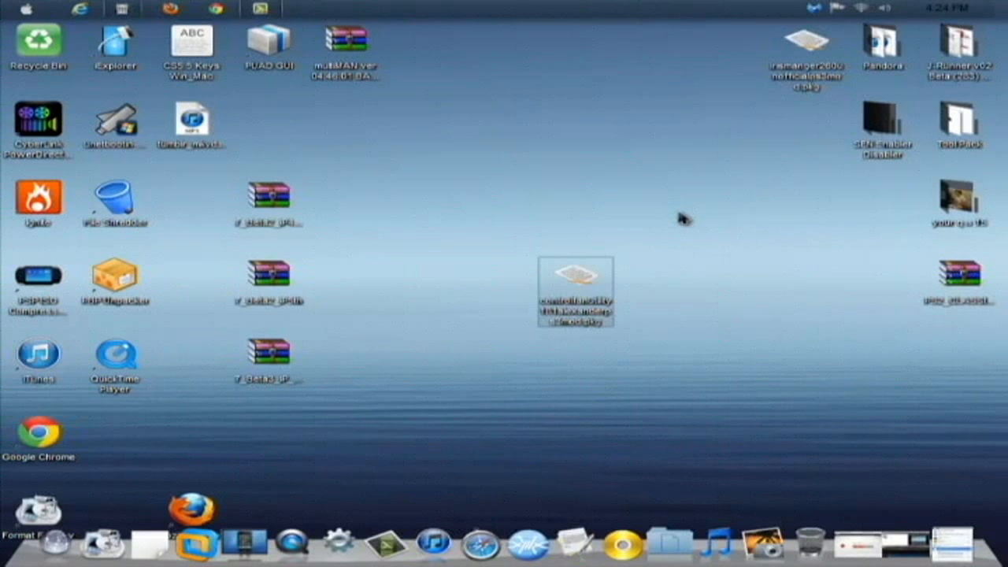
pyautogui.moveTo(677, 250)
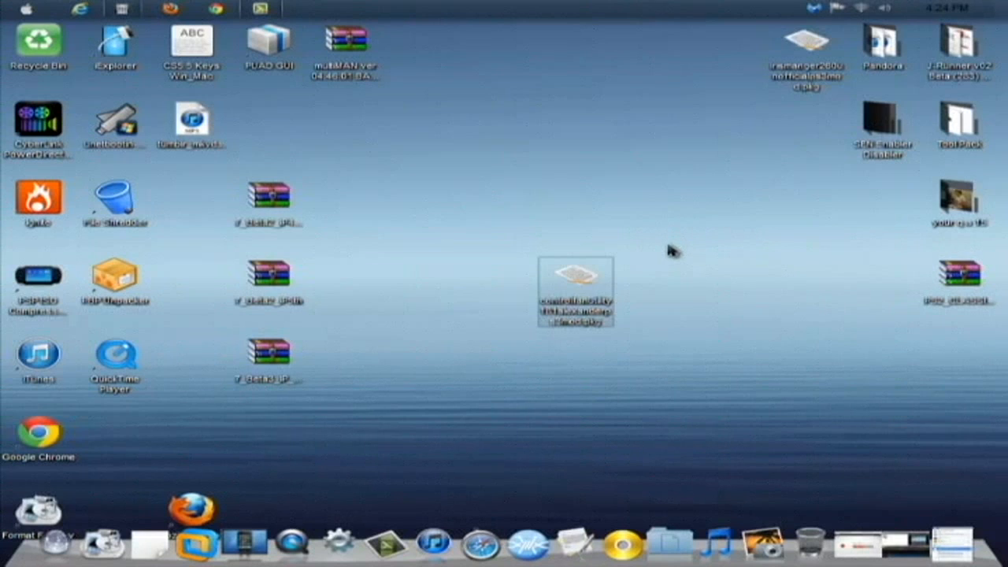
pyautogui.moveTo(679, 258)
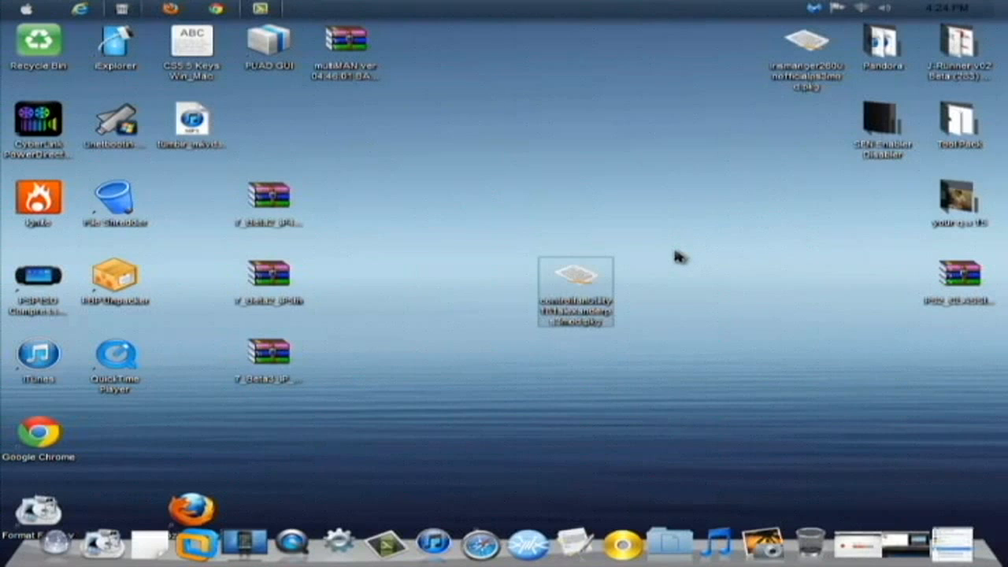
pyautogui.moveTo(679, 245)
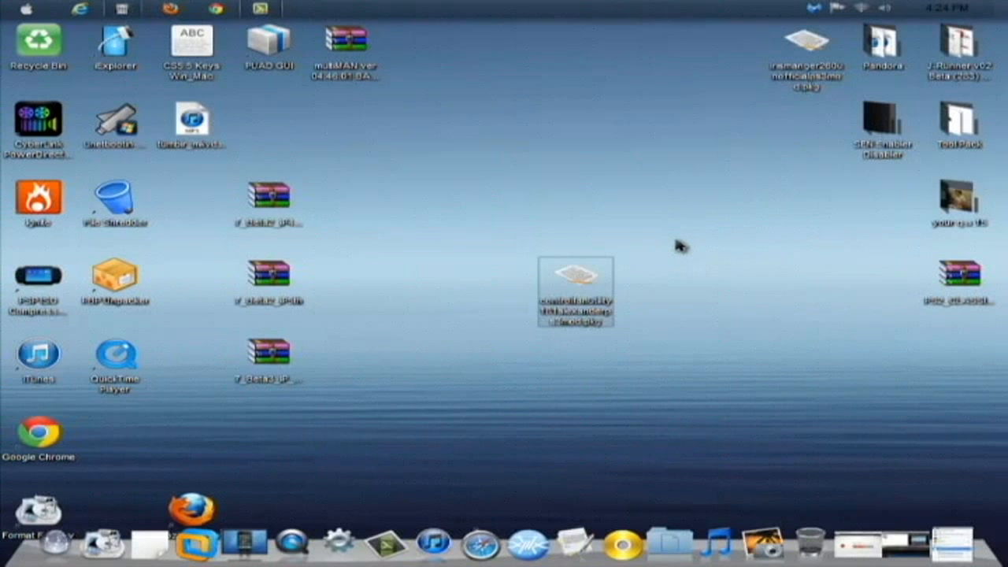
pyautogui.moveTo(649, 308)
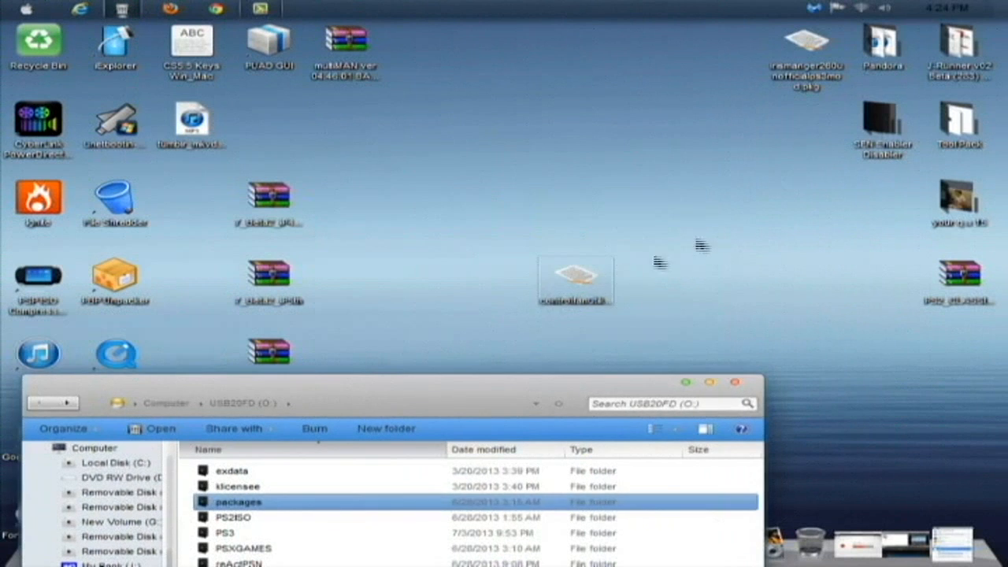
# Step: Paste the controlfanutility181 .pkg into the USB drive's packages folder
pyautogui.moveTo(574, 280); pyautogui.dragTo(882, 213)
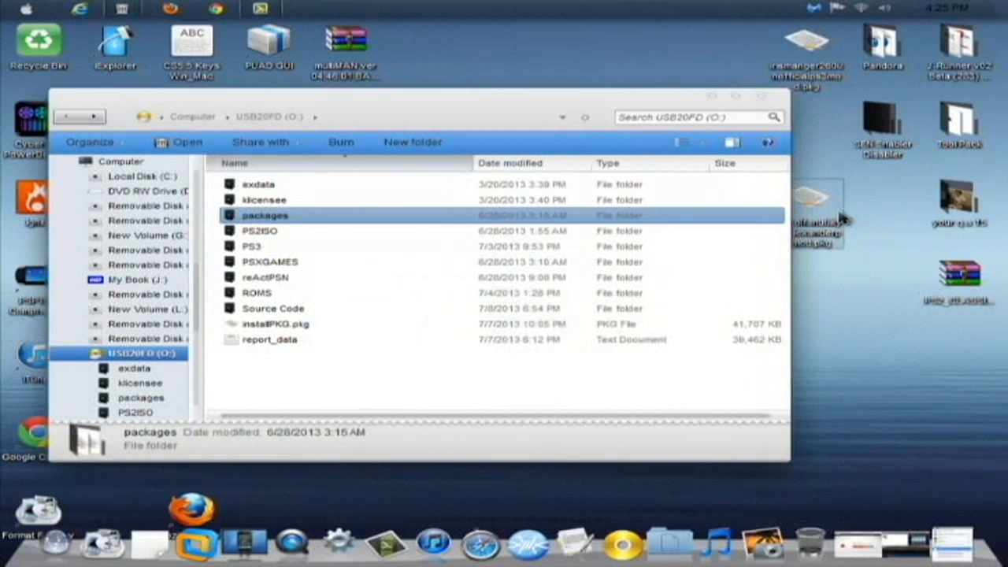
pyautogui.moveTo(286, 214)
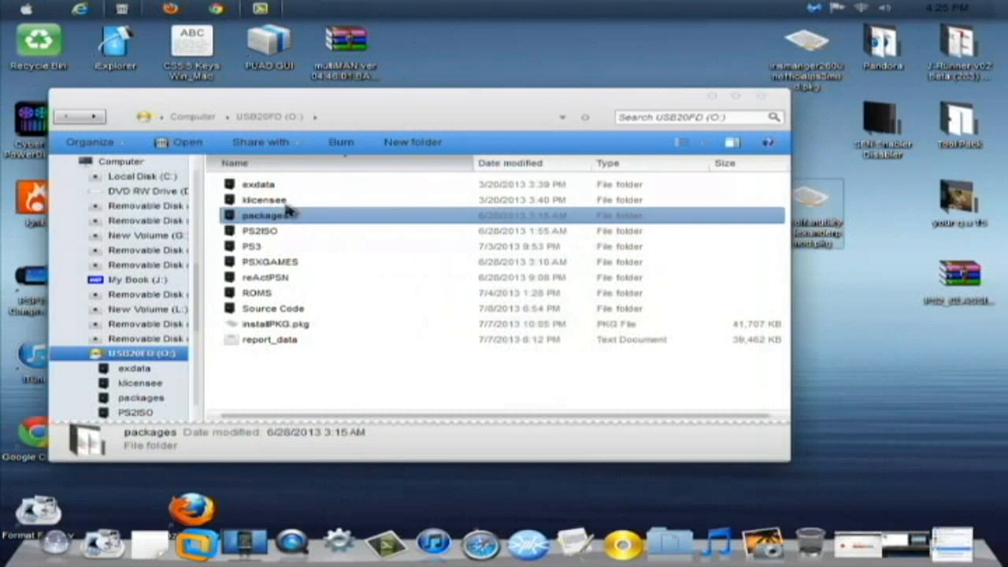
pyautogui.moveTo(331, 215)
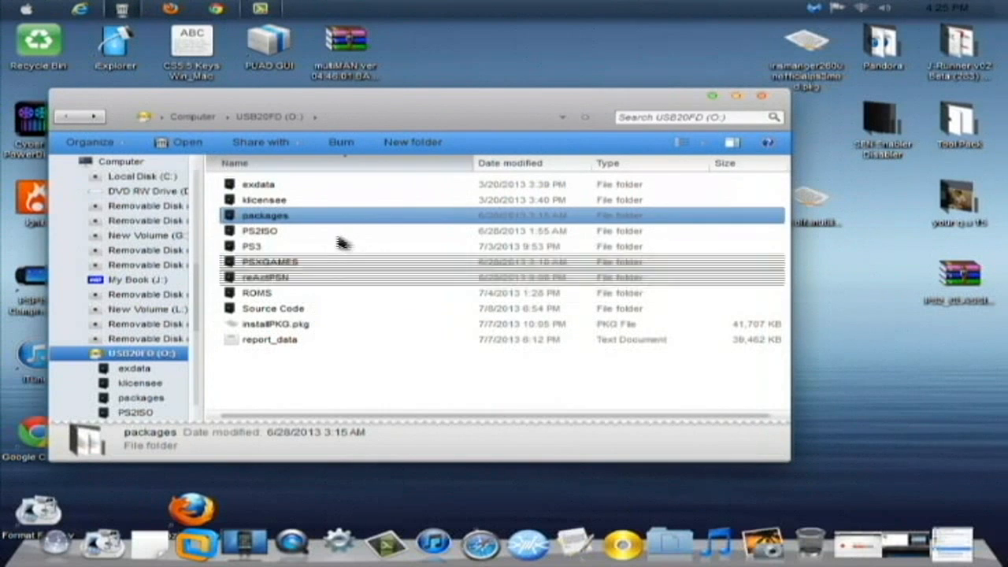
pyautogui.doubleClick(265, 214)
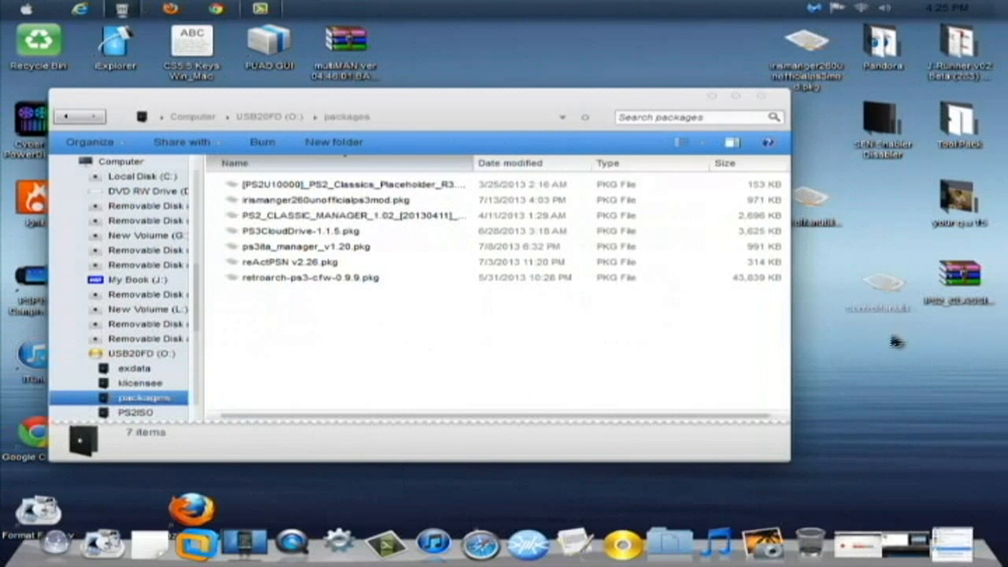
pyautogui.click(331, 291)
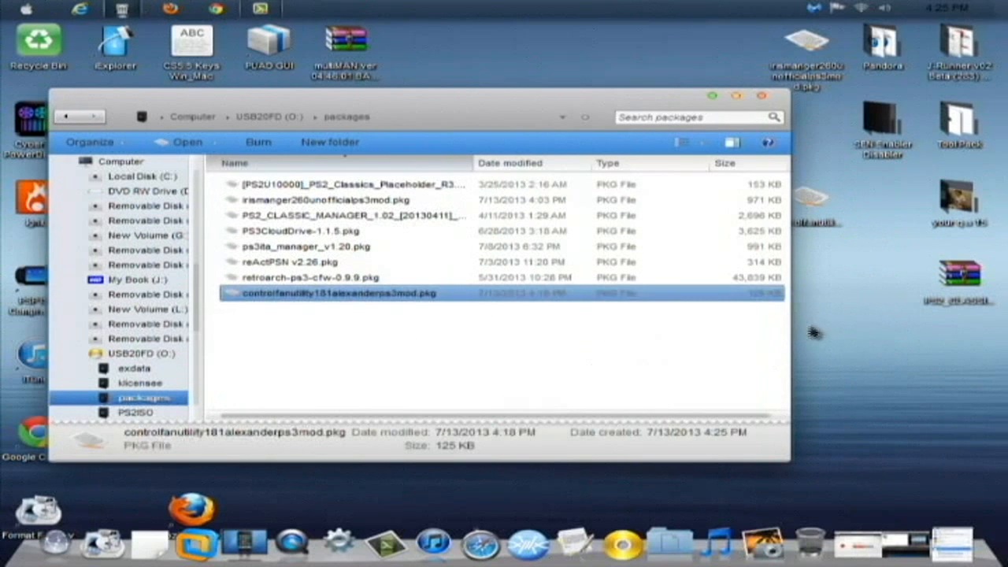
pyautogui.moveTo(833, 337)
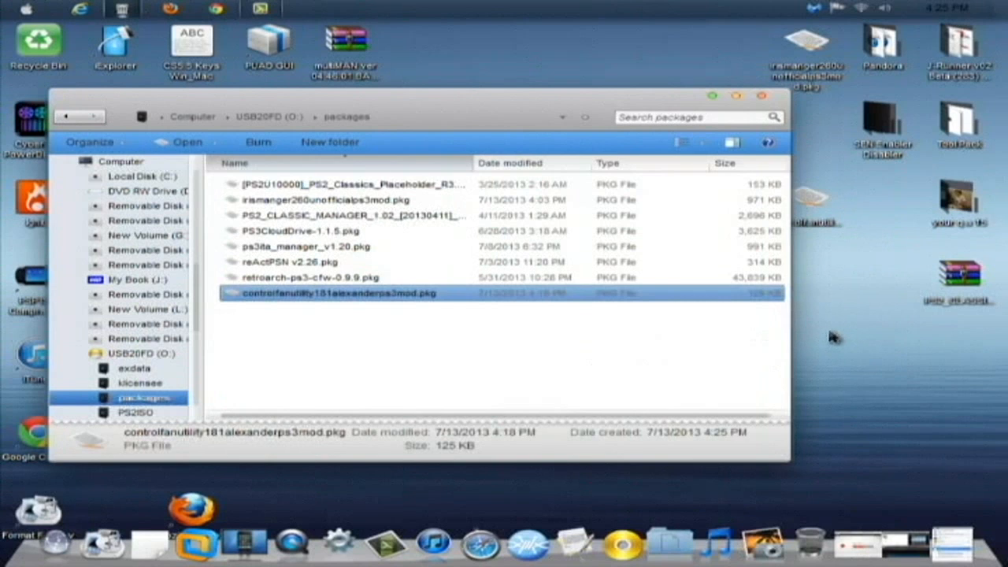
pyautogui.click(359, 347)
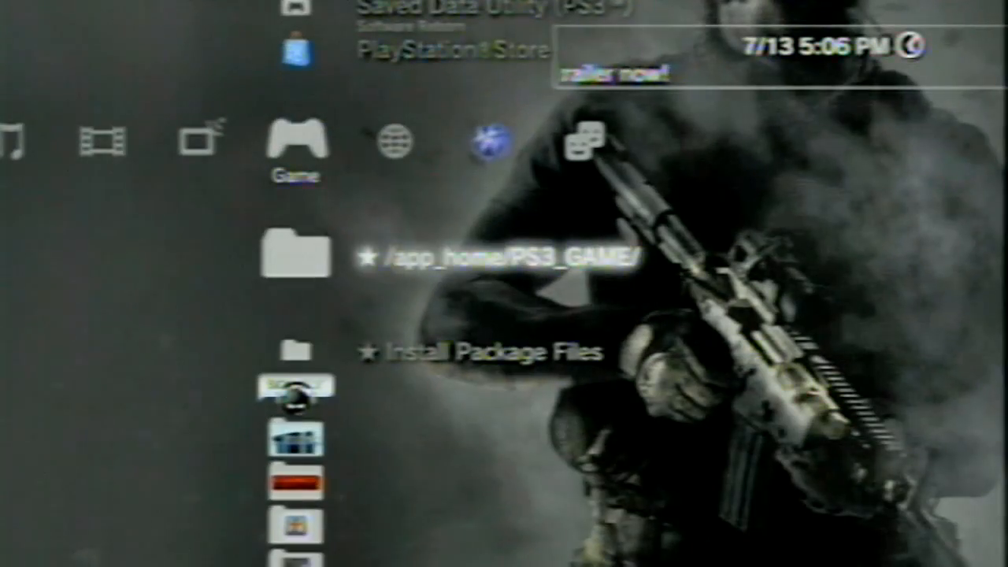
# Step: Scroll the Game column past Install Package Files down to the Emulators folder
pyautogui.scroll(-3)
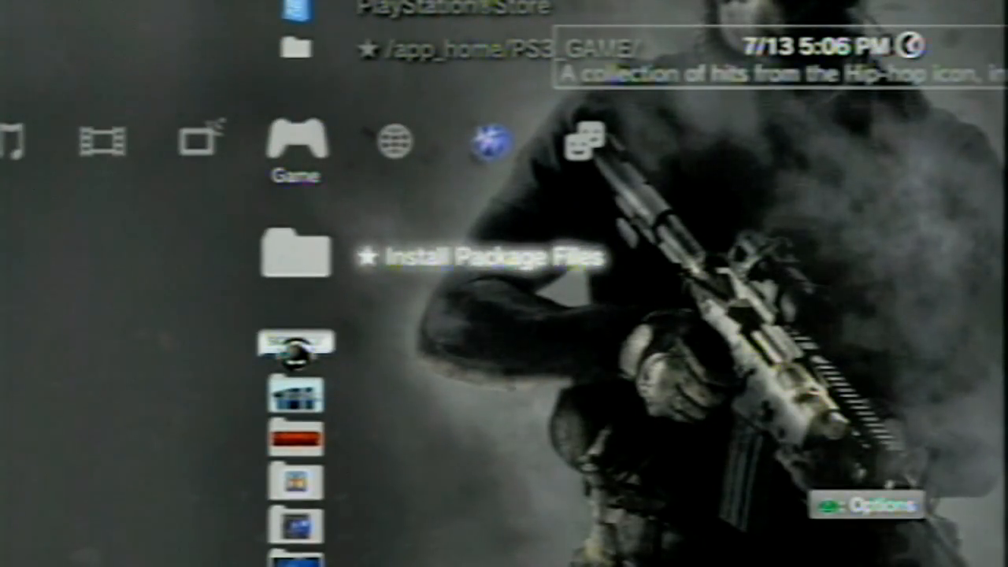
pyautogui.scroll(-3)
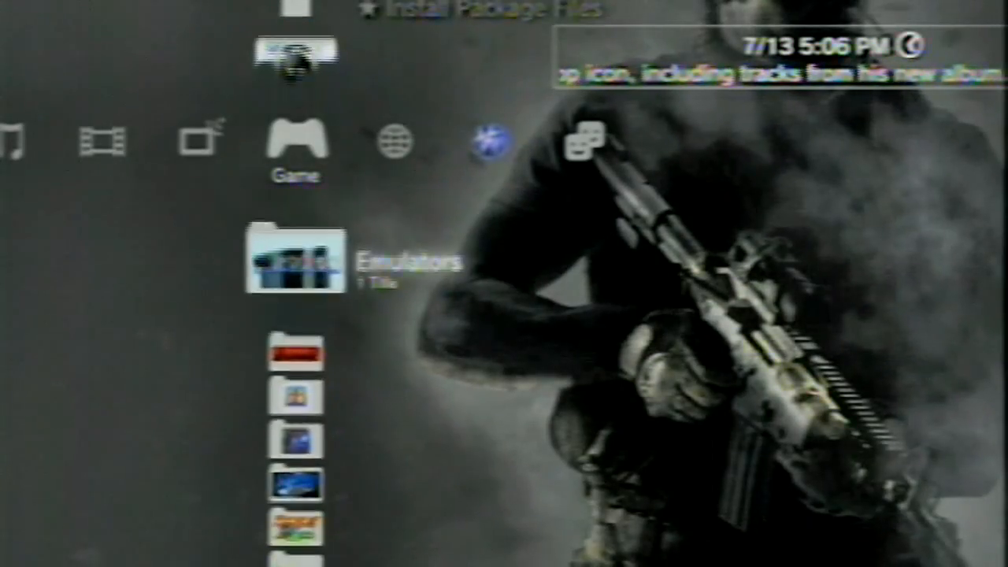
pyautogui.scroll(-3)
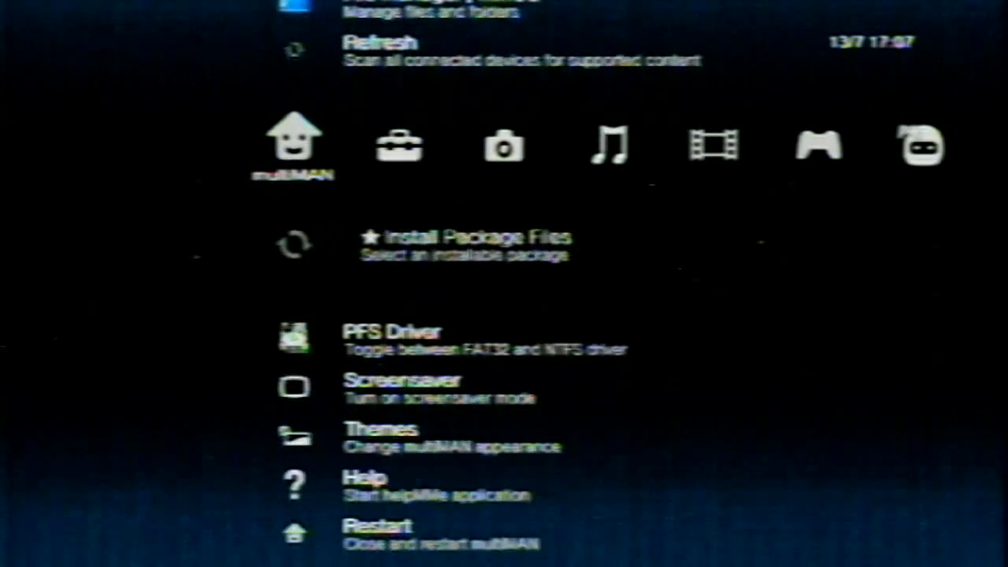
# Step: Choose Install Package Files and install the control fan utility package from USB
pyautogui.click(464, 244)
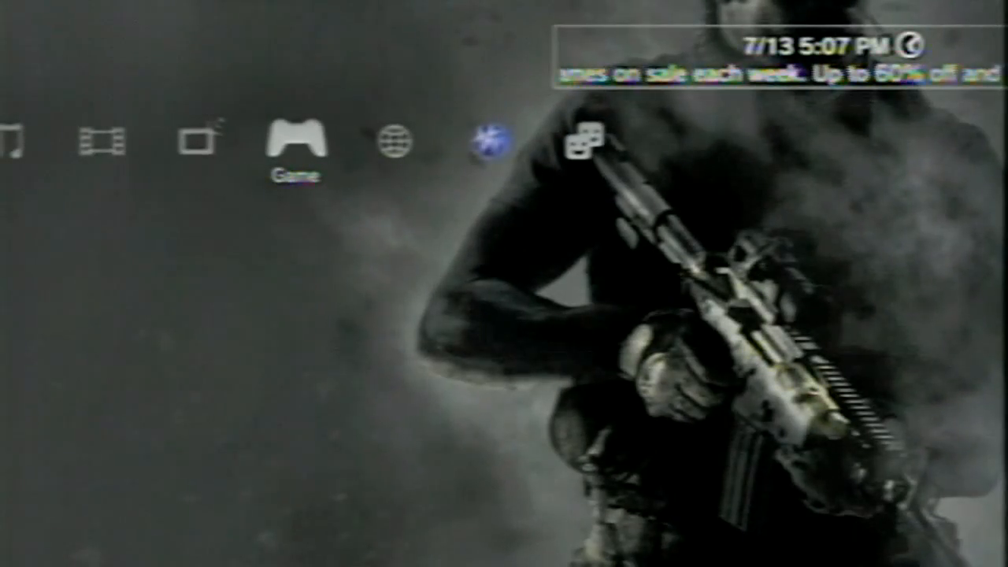
# Step: Move down the Game column to the Unknown (5 Titles) folder
pyautogui.press('Down')
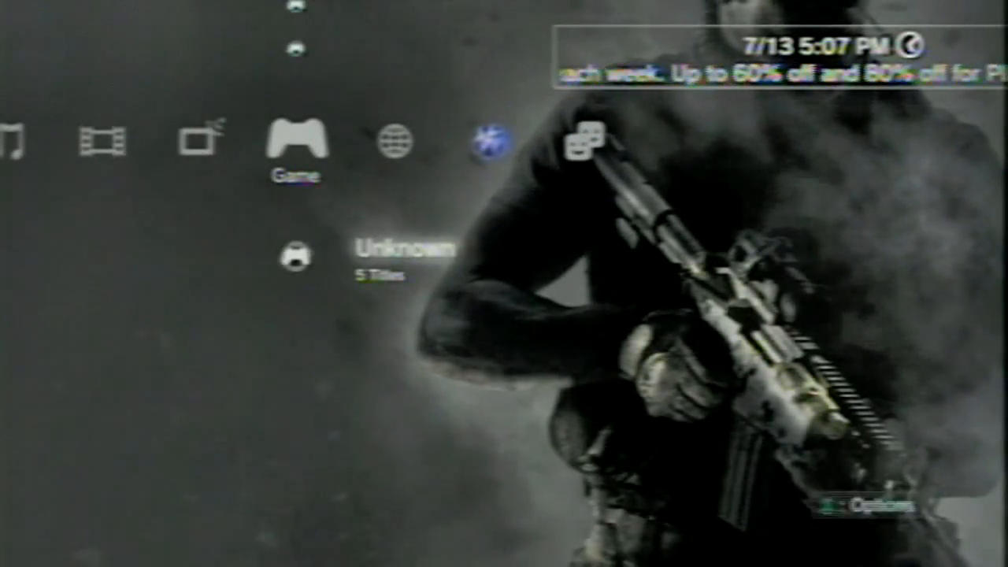